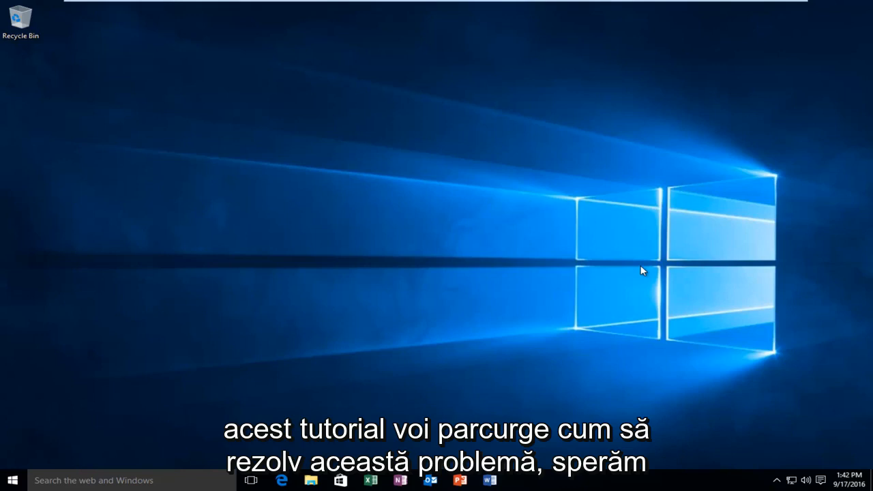
pyautogui.moveTo(590, 239)
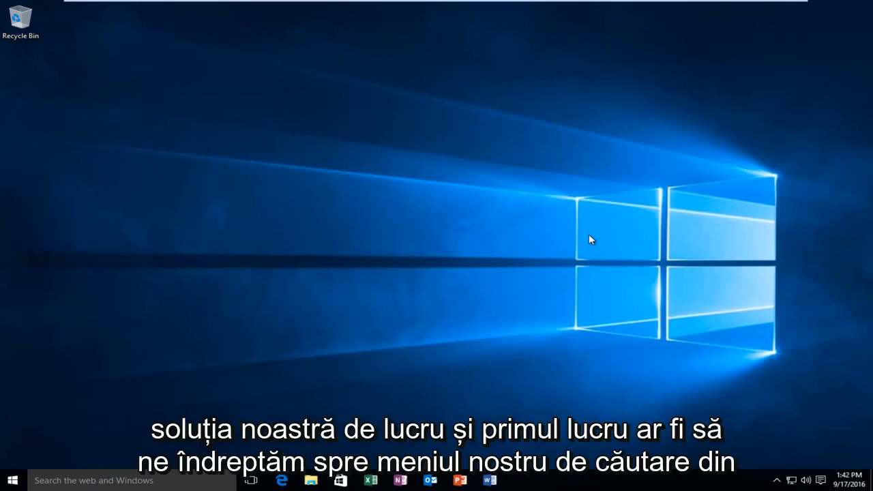
pyautogui.moveTo(82, 437)
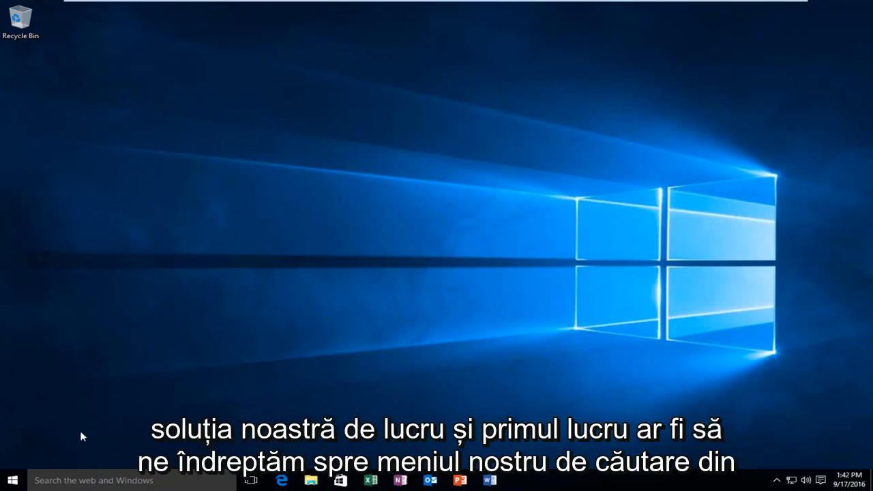
pyautogui.moveTo(58, 485)
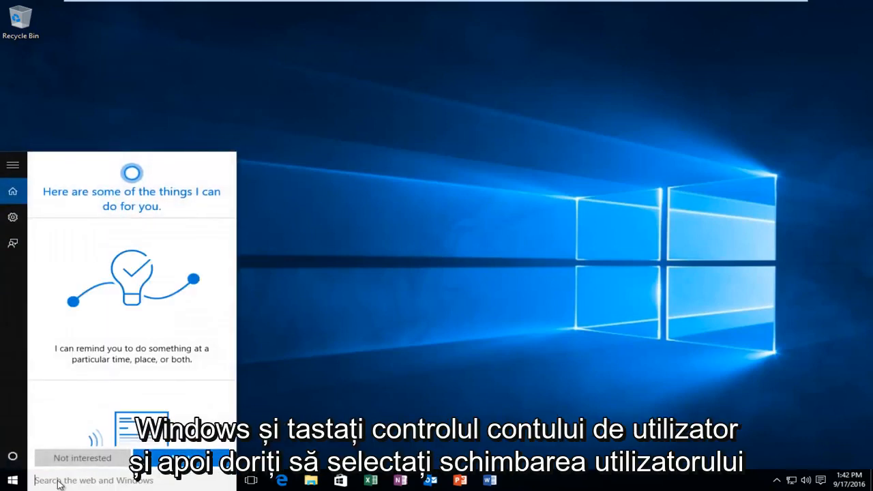
# Search 'user account' and open UAC settings with the slider at the default second notch.
pyautogui.write('user account')
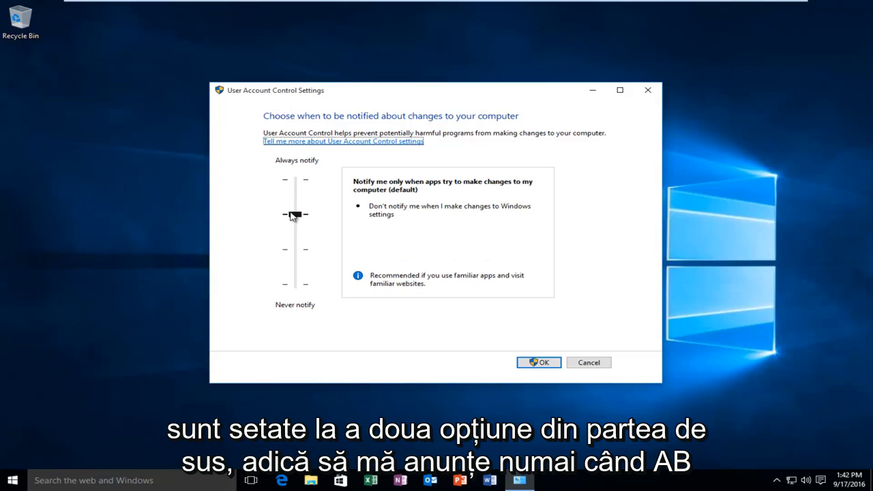
pyautogui.moveTo(307, 217)
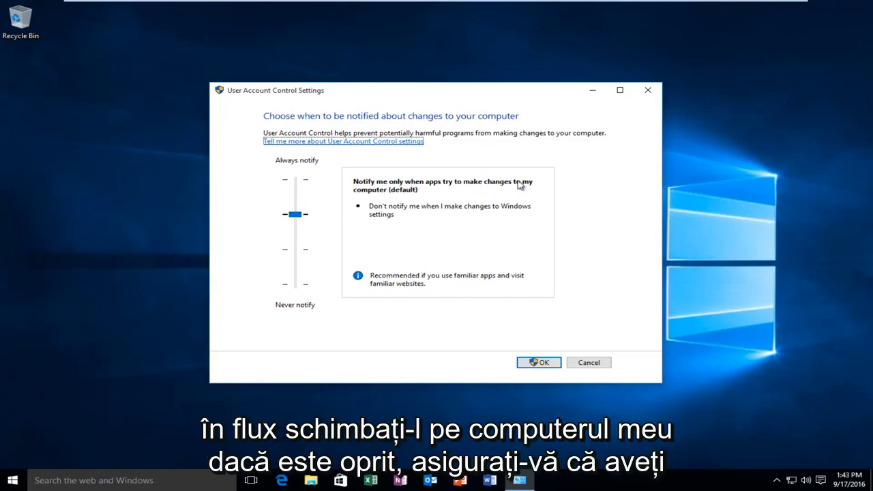
pyautogui.moveTo(289, 295)
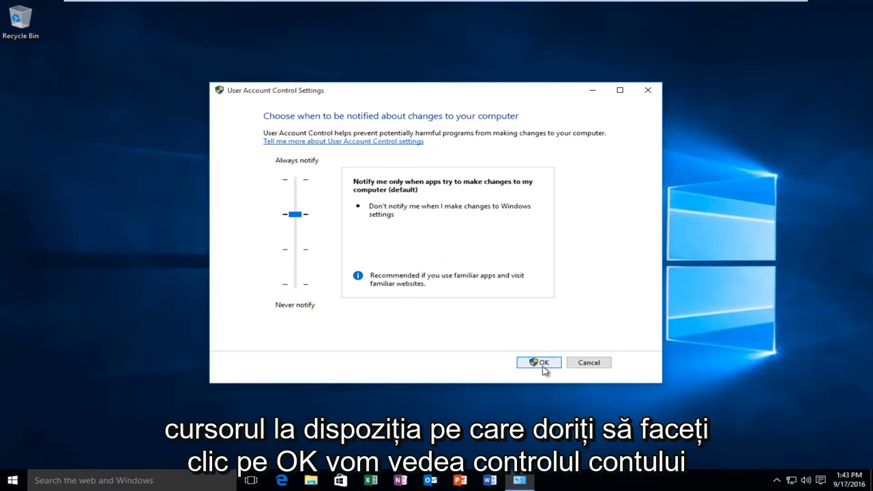
# Confirm the default UAC notification level and approve the change prompt.
pyautogui.click(538, 362)
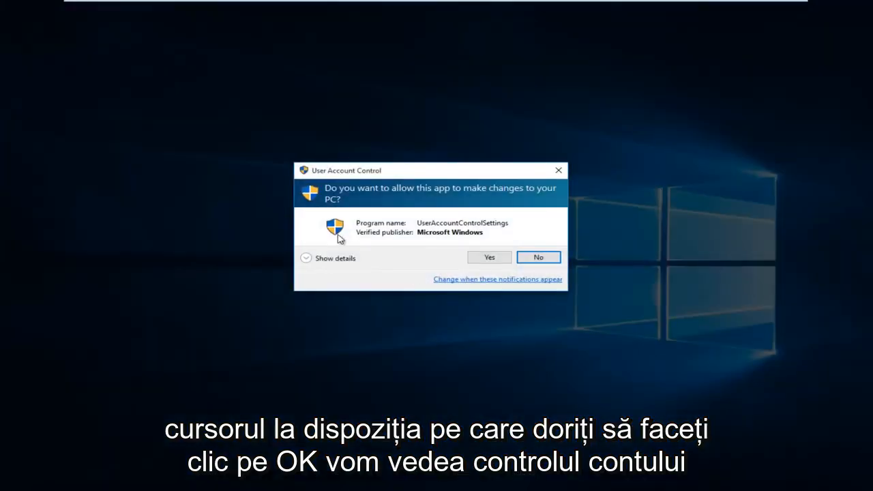
pyautogui.moveTo(489, 257)
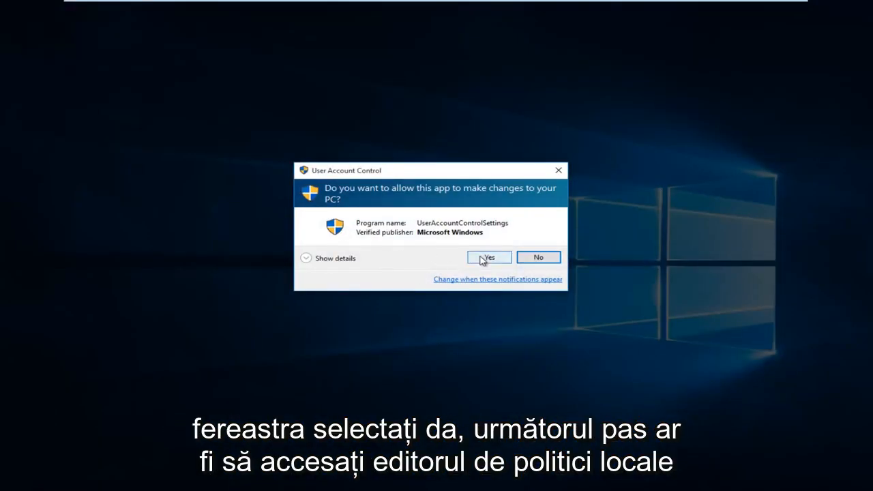
pyautogui.click(488, 257)
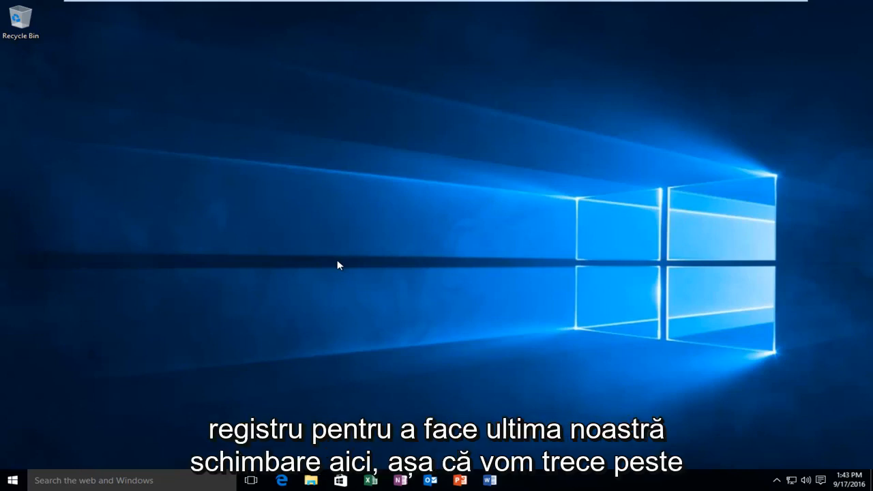
pyautogui.moveTo(40, 437)
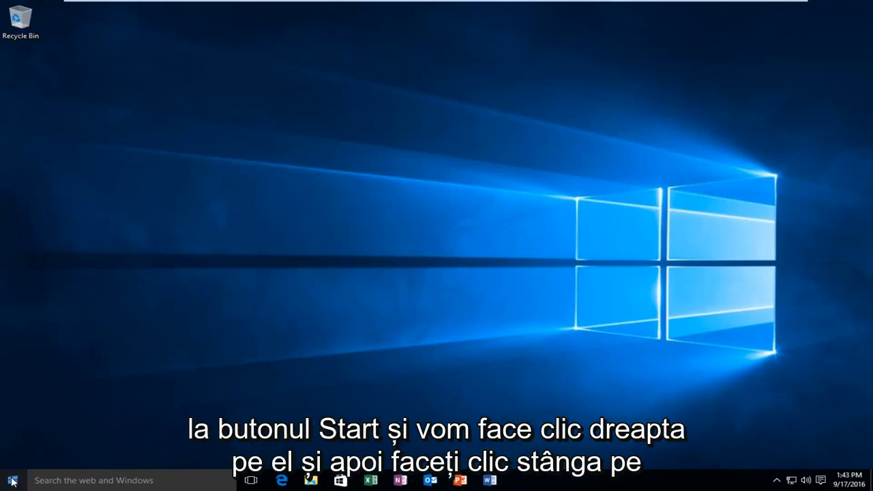
# Launch regedit from the Run dialog opened via the Start right-click menu.
pyautogui.rightClick(11, 481)
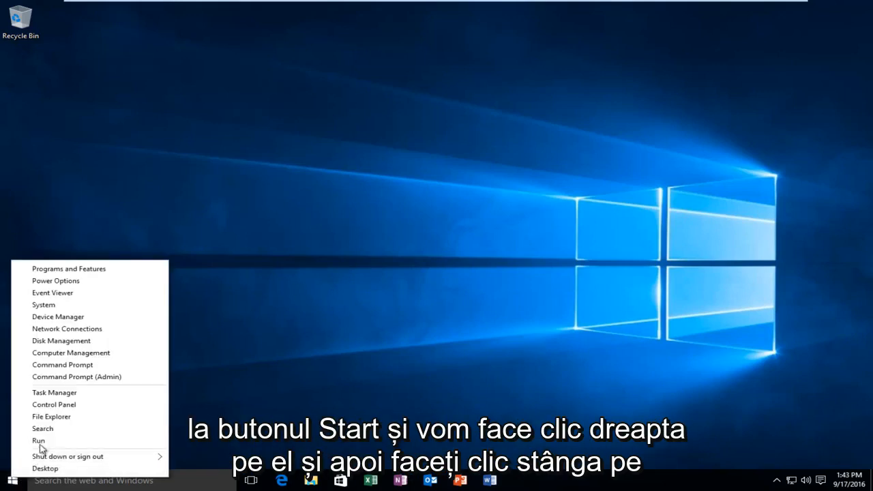
pyautogui.click(38, 440)
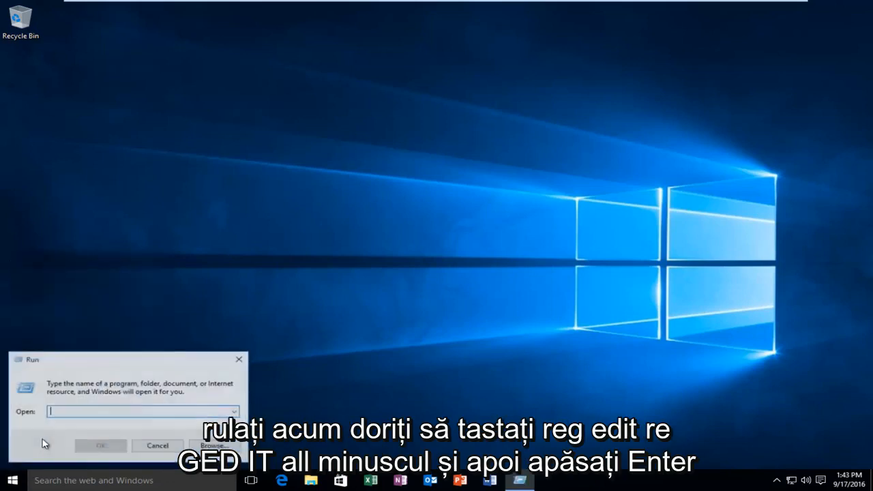
pyautogui.write('rege')
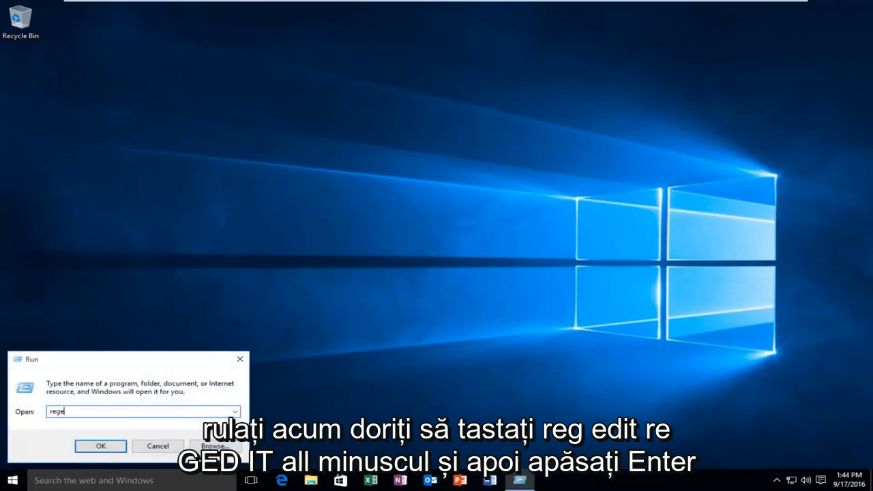
pyautogui.write('dit')
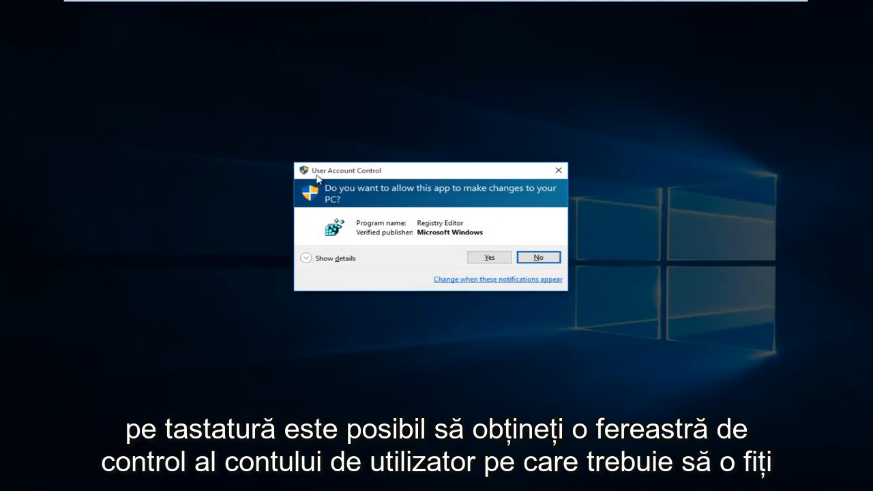
pyautogui.moveTo(208, 315)
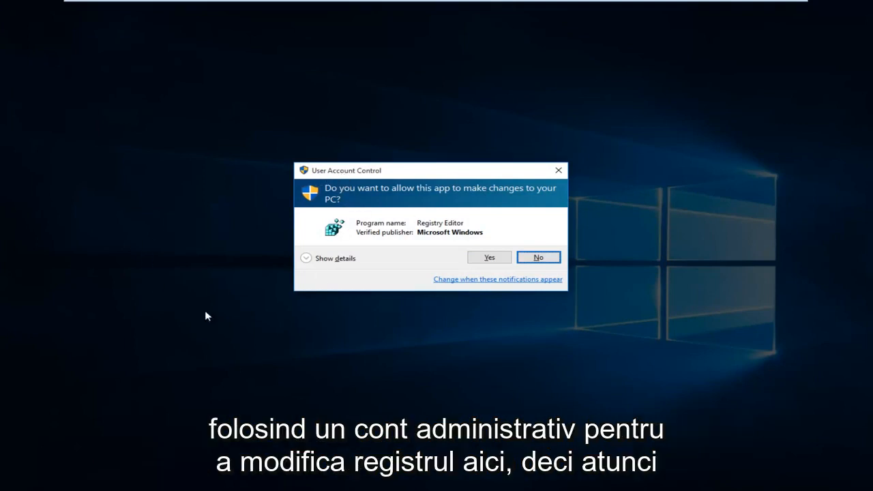
pyautogui.moveTo(312, 210)
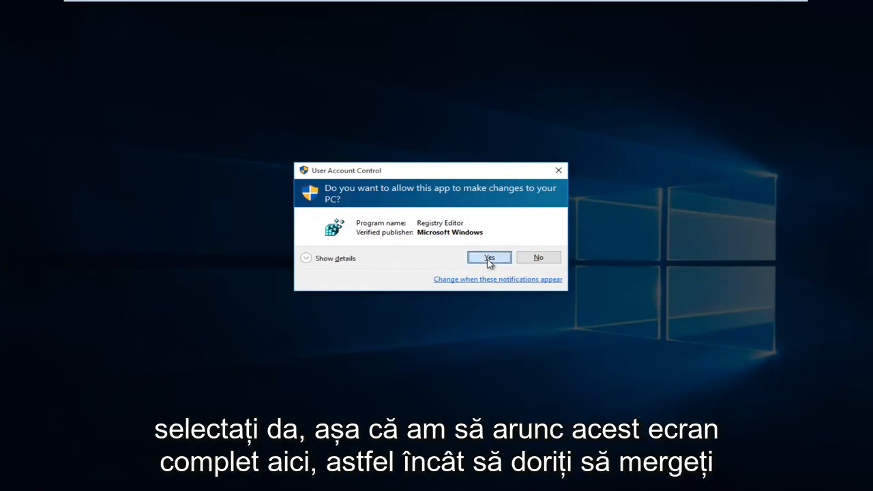
# Approve Registry Editor, maximize it, and expand HKEY_LOCAL_MACHINE > SOFTWARE > Microsoft.
pyautogui.click(489, 258)
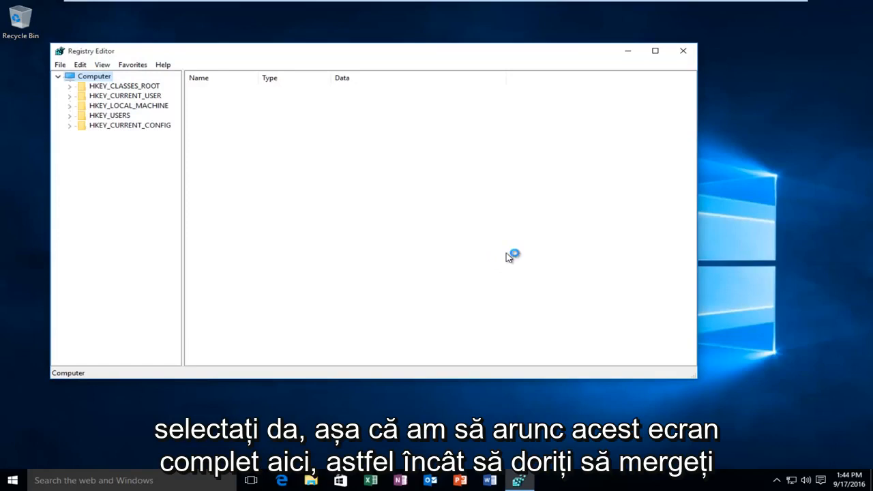
pyautogui.click(654, 50)
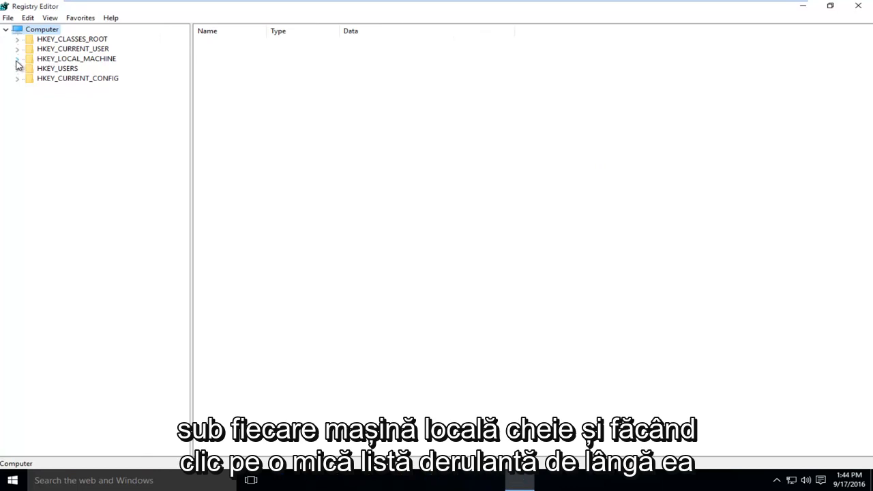
pyautogui.click(17, 58)
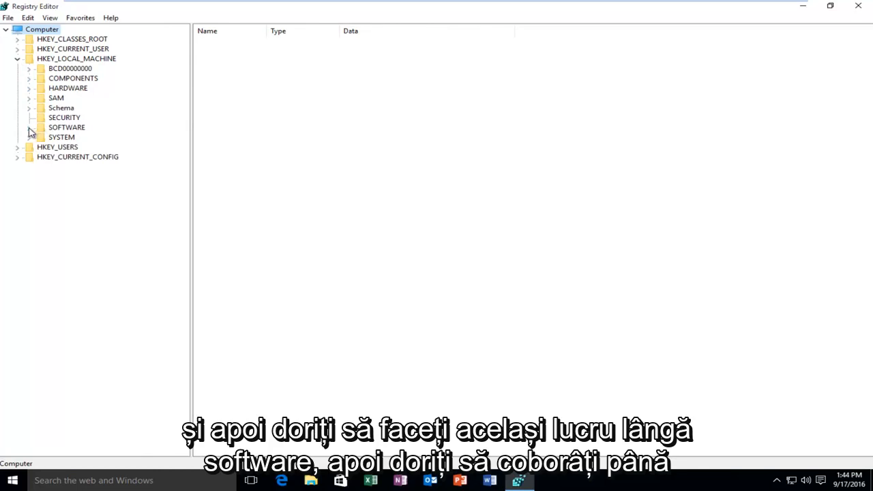
pyautogui.click(30, 127)
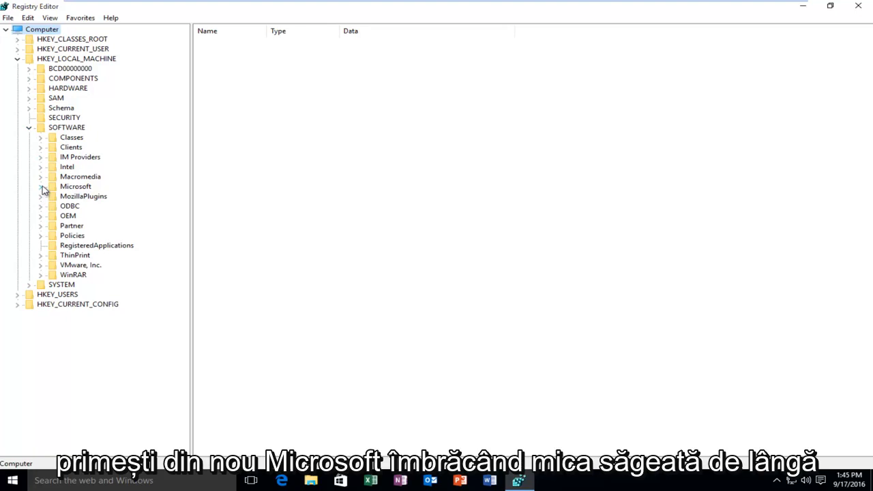
pyautogui.click(40, 187)
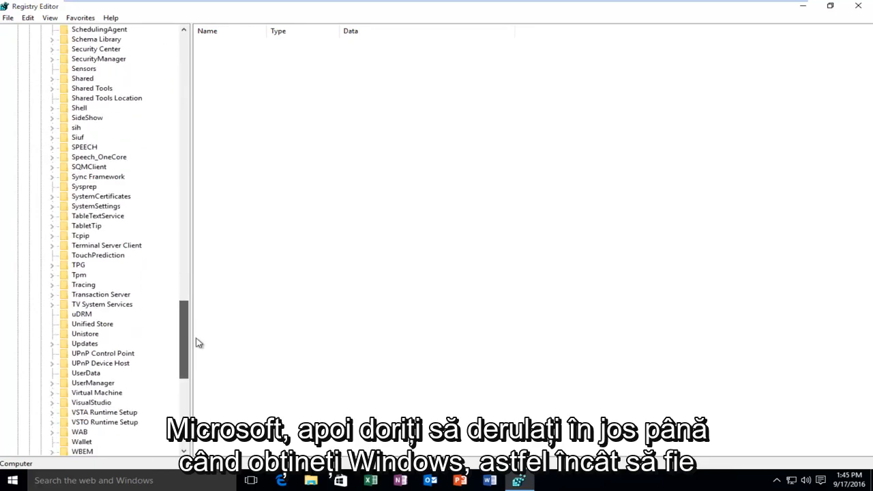
# Expand Windows > CurrentVersion > Policies and select the System key to view its values.
pyautogui.scroll(-3)
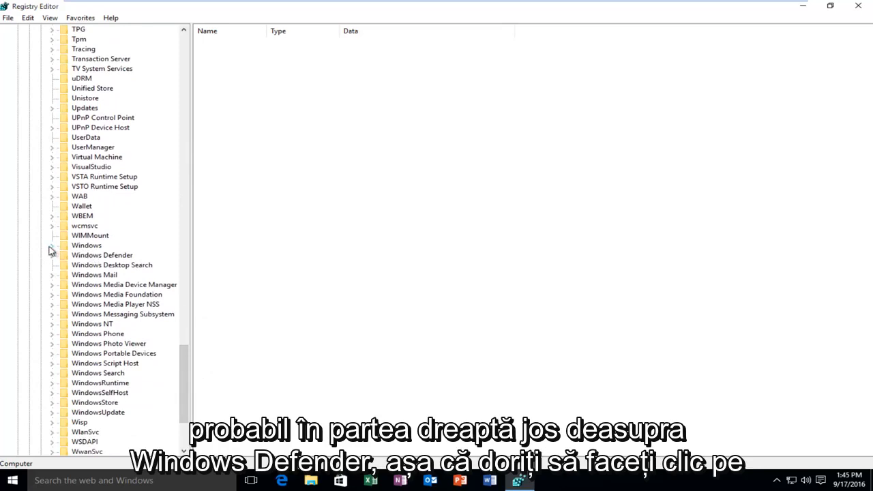
pyautogui.click(52, 244)
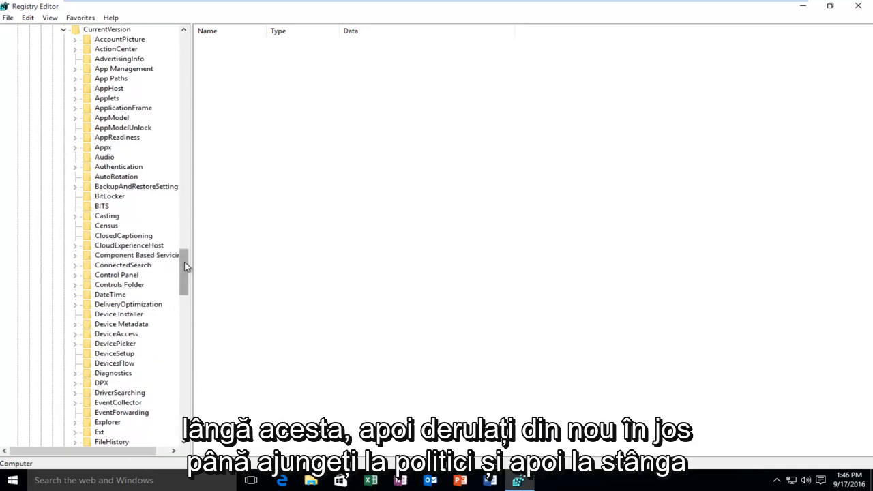
pyautogui.scroll(-3)
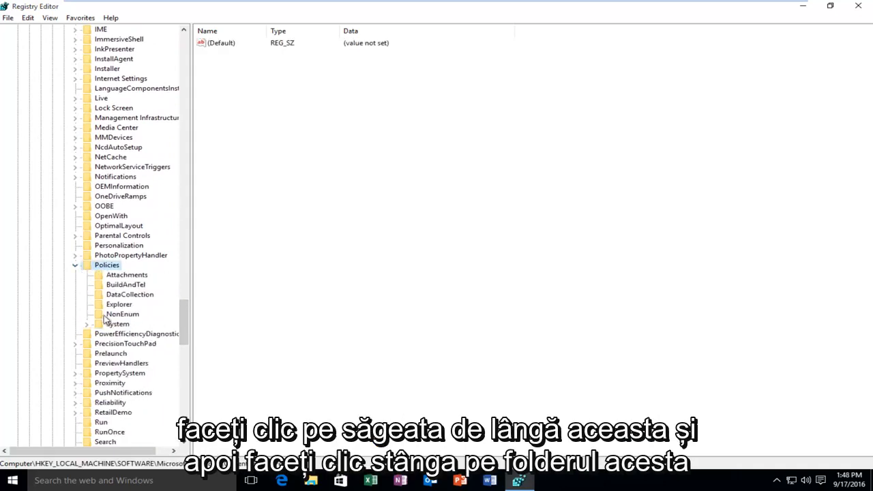
pyautogui.click(116, 324)
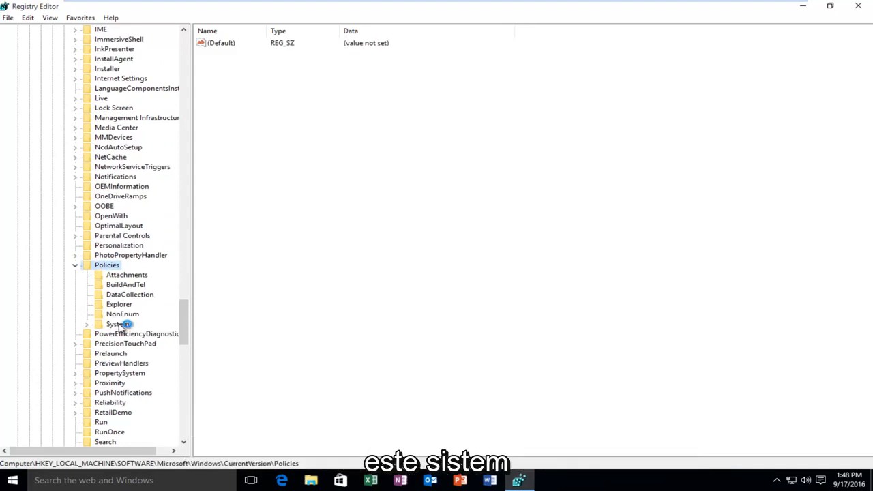
pyautogui.click(118, 324)
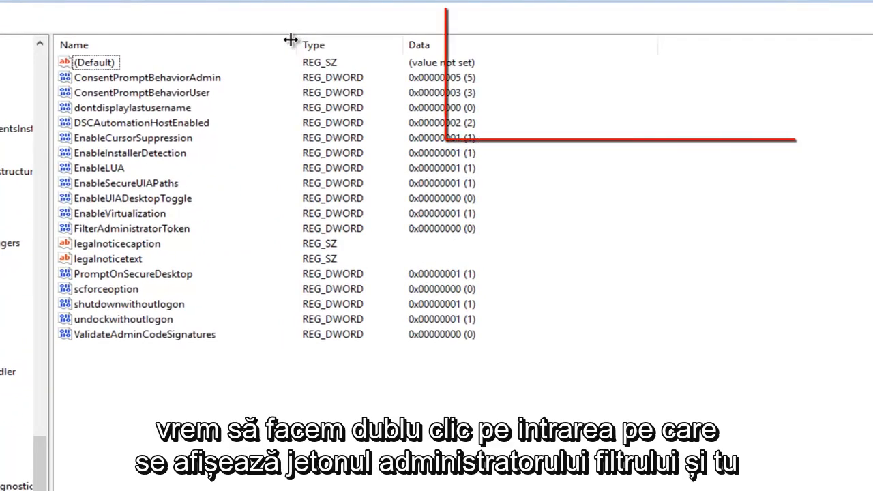
# Edit FilterAdministratorToken to value data 1 and confirm.
pyautogui.click(130, 229)
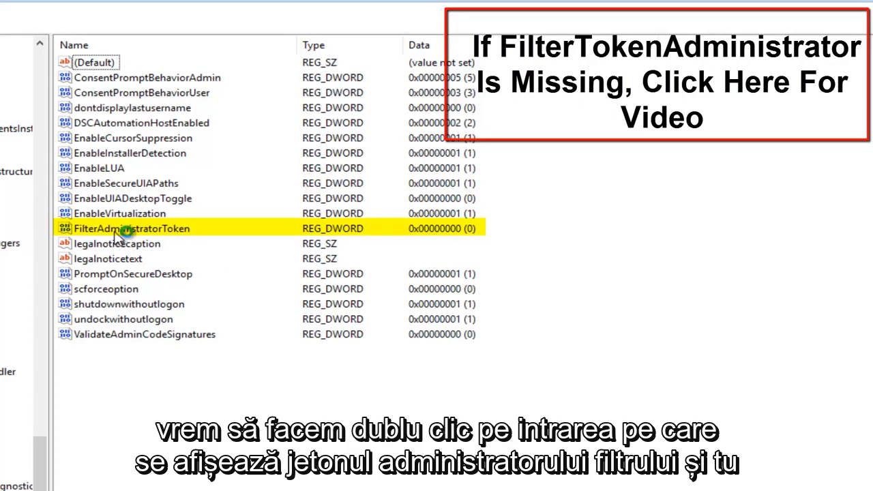
pyautogui.doubleClick(131, 228)
pyautogui.write('1')
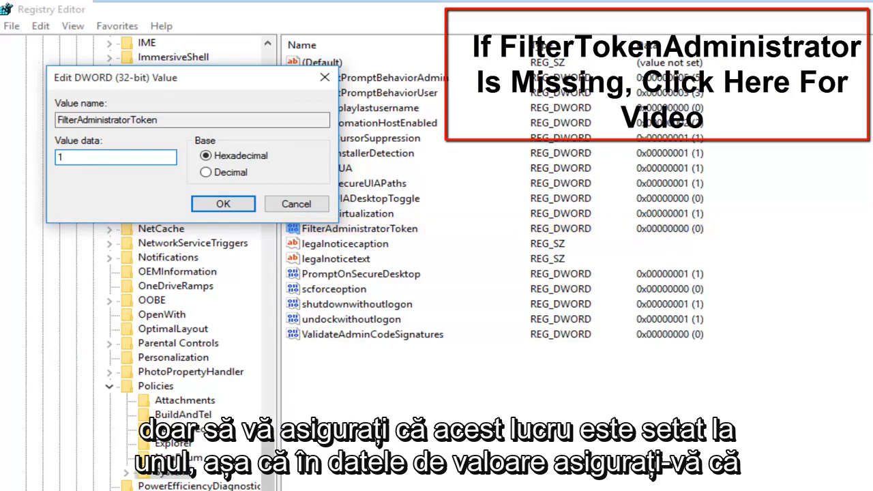
pyautogui.click(115, 157)
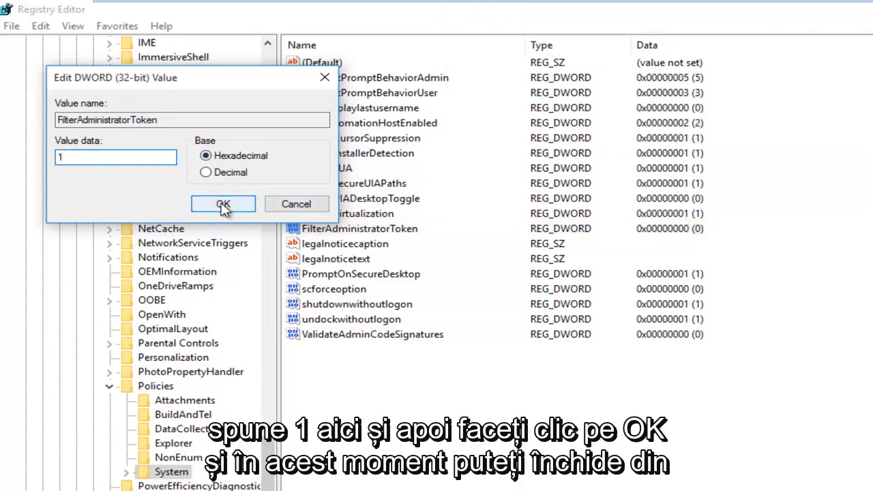
pyautogui.click(223, 204)
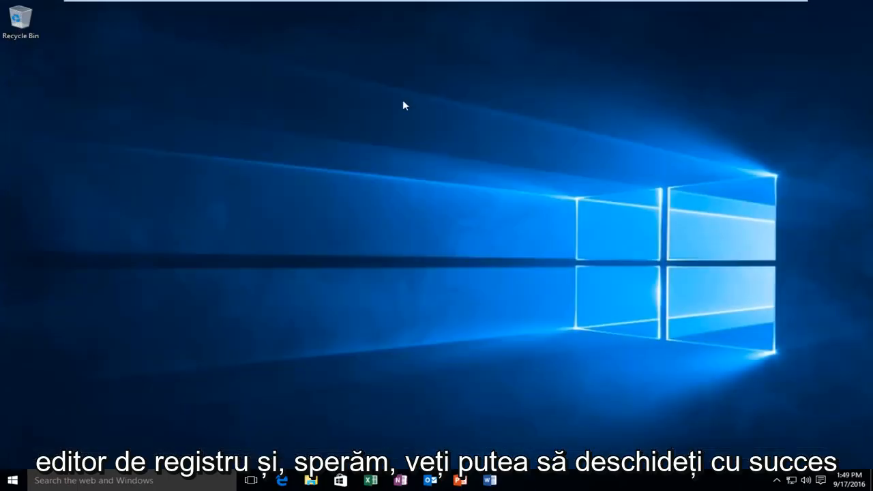
pyautogui.moveTo(280, 178)
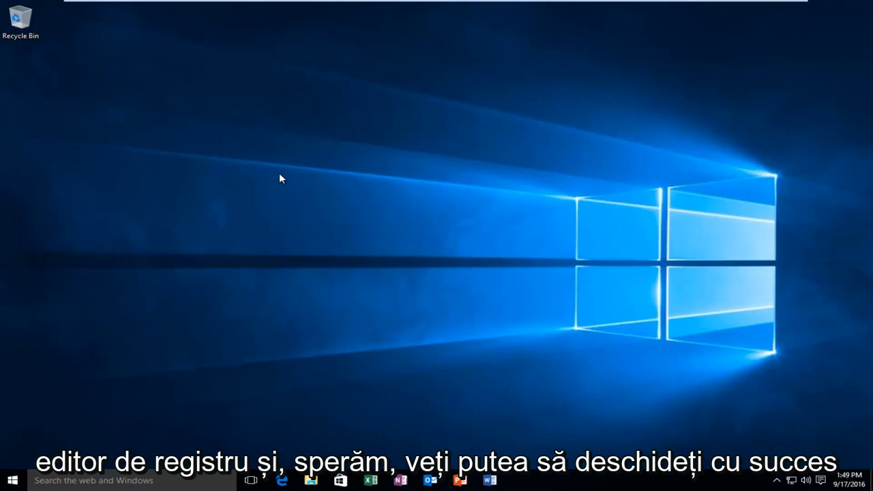